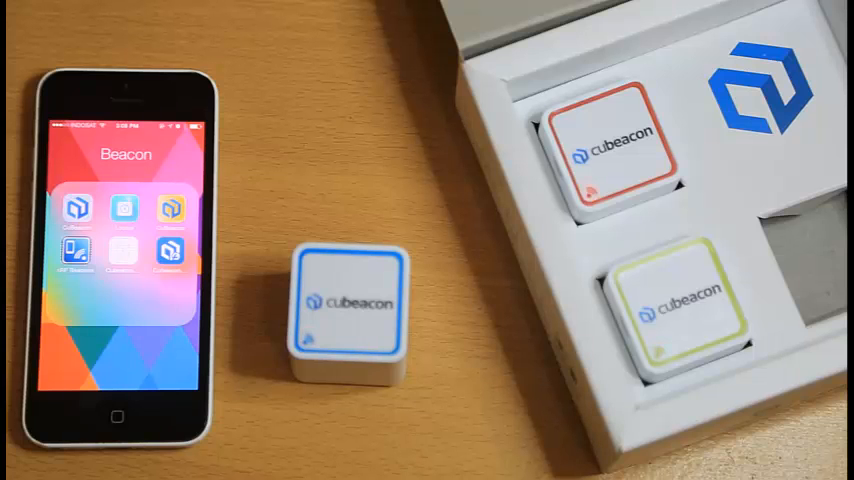
Launch Cubeacon Tools from the Beacon folder to list three nearby beacons with range and signal.
click(75, 207)
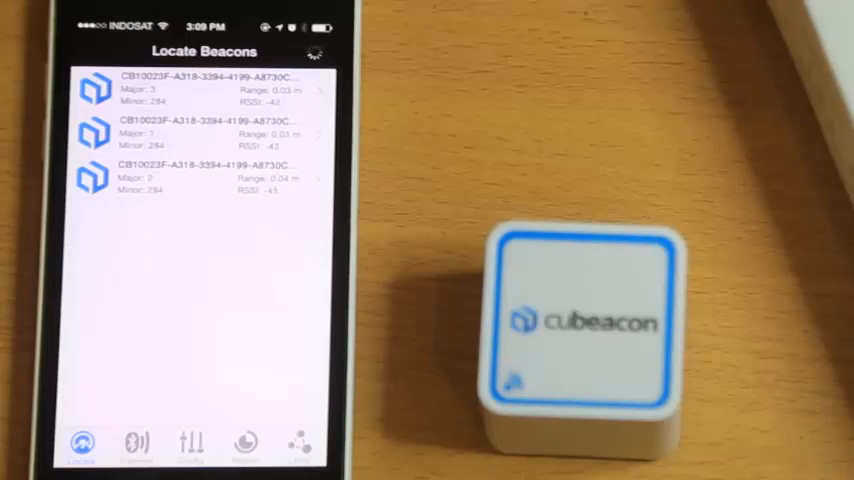
Show the Transmit Beacon screen with empty UUID, Major, Minor and RSSI fields.
click(137, 442)
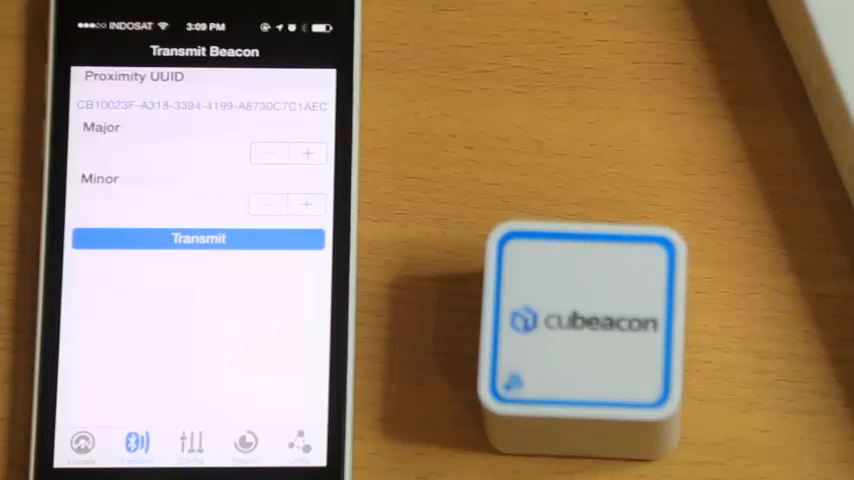
click(198, 238)
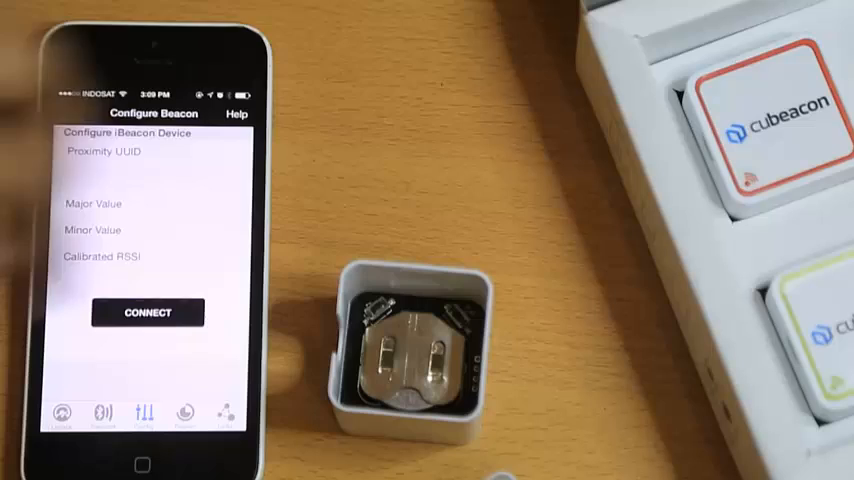
Connect to the Cubeacon, write major 3 and minor 284, and acknowledge the success alert.
click(147, 312)
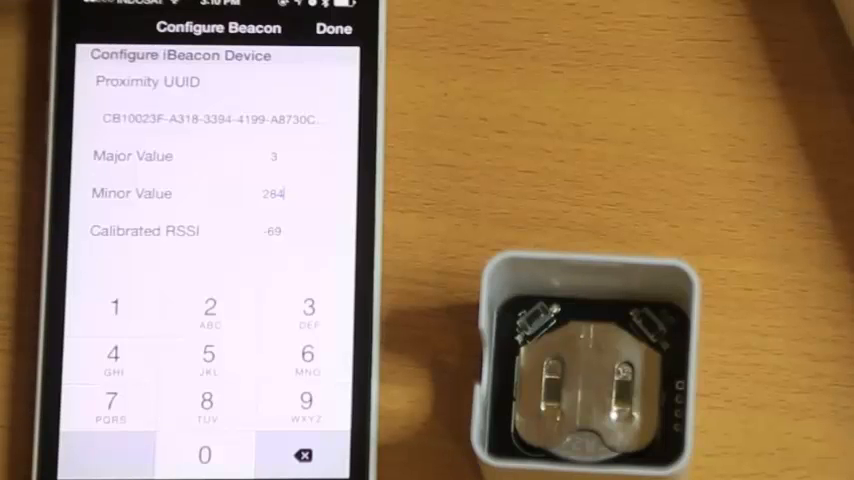
click(334, 28)
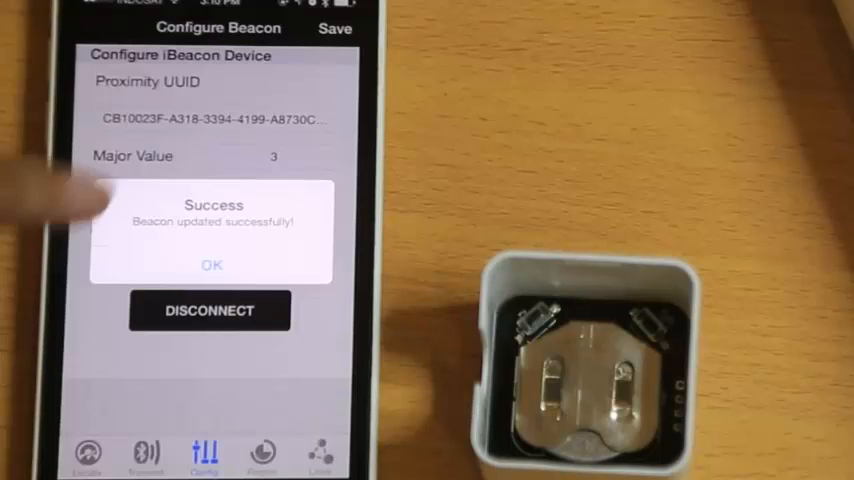
click(211, 264)
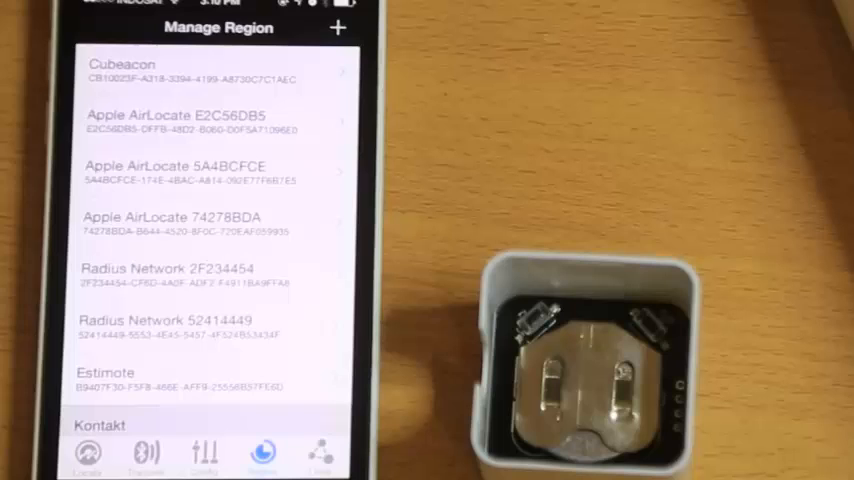
Check the Manage Region list, then show the shop, repository and social media links.
click(338, 27)
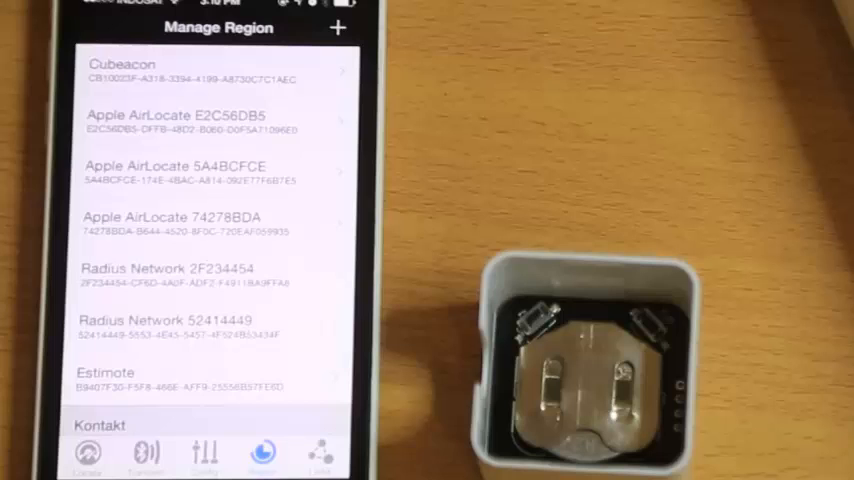
click(320, 453)
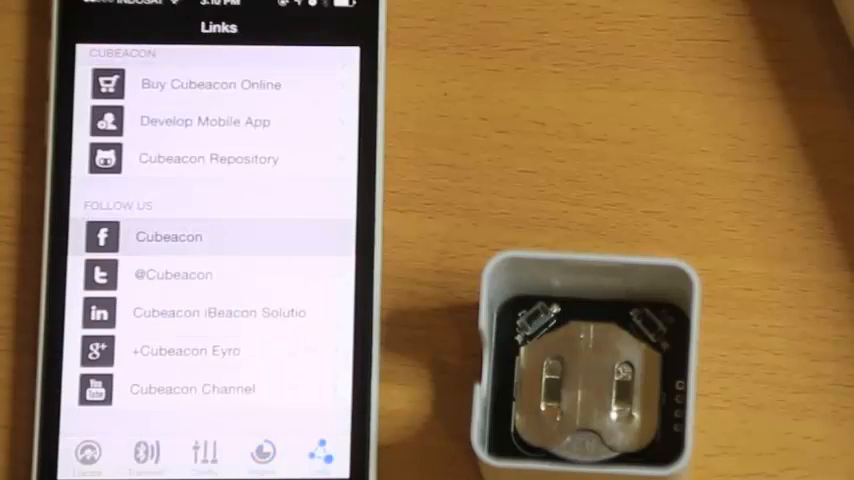